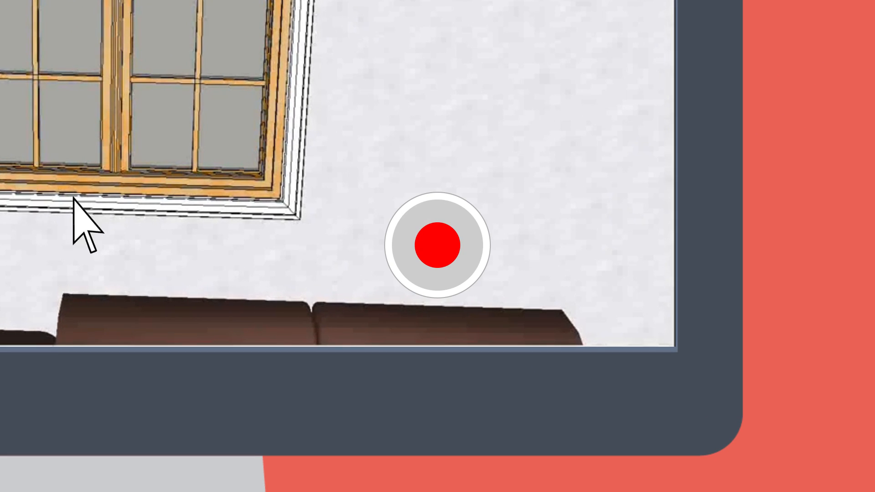
mouse_move(441, 245)
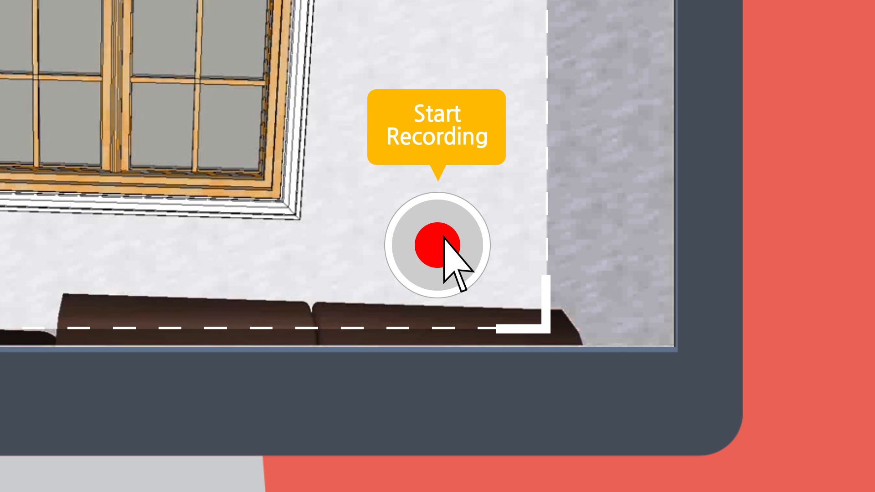
- Start recording the outlined screen region with the webcam overlay
click(437, 244)
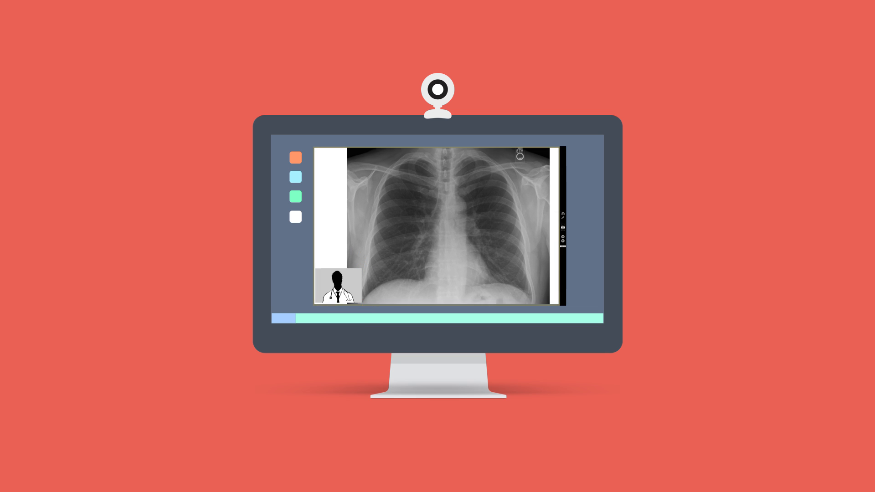